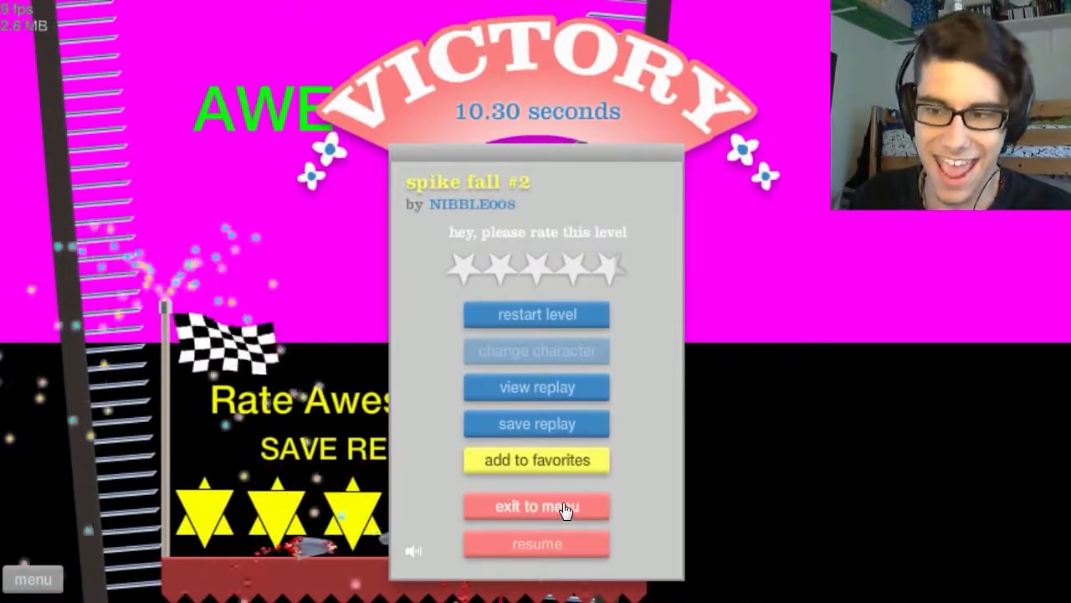
# Exit spike fall #2, then ride Hell Play! EASY!!! across the spikes to a 24.03 s finish.
pyautogui.click(536, 505)
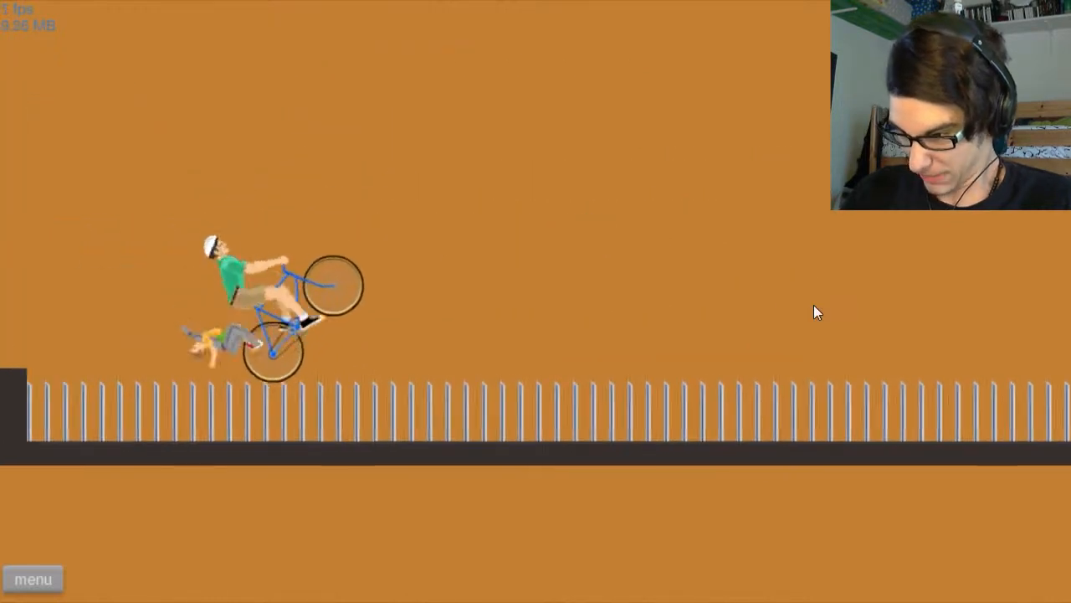
pyautogui.press('down')
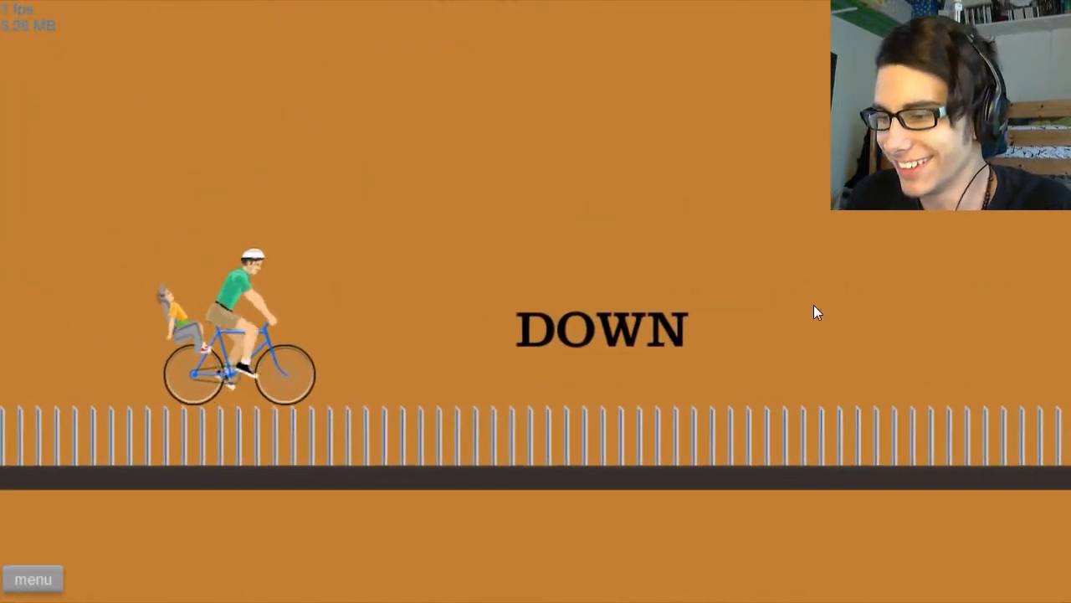
pyautogui.press('a')
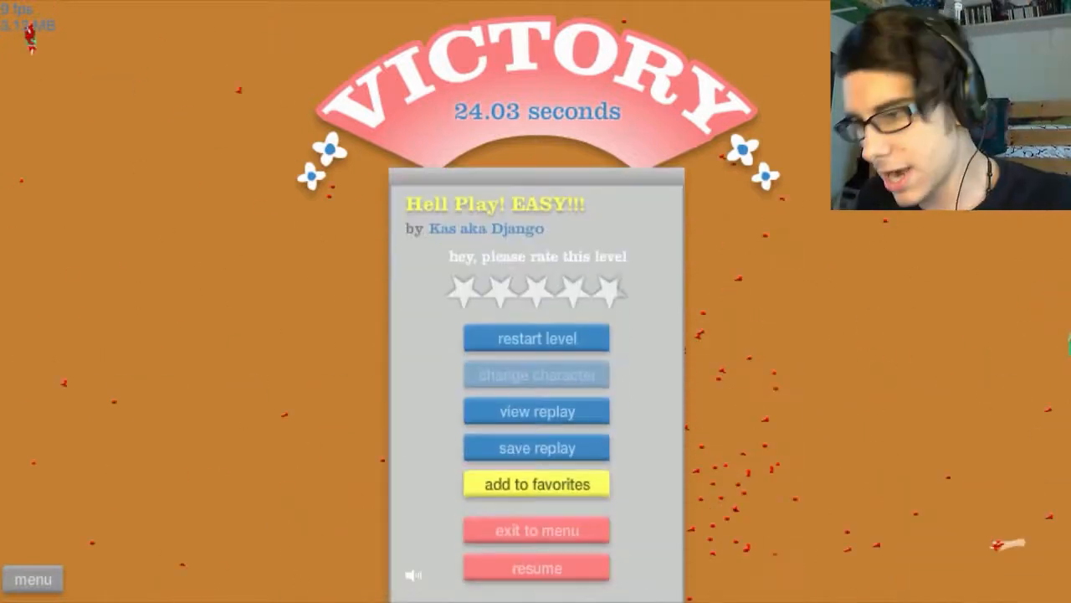
# Exit the Hell Play! EASY!!! victory screen to the menu to pick the next level.
pyautogui.click(535, 338)
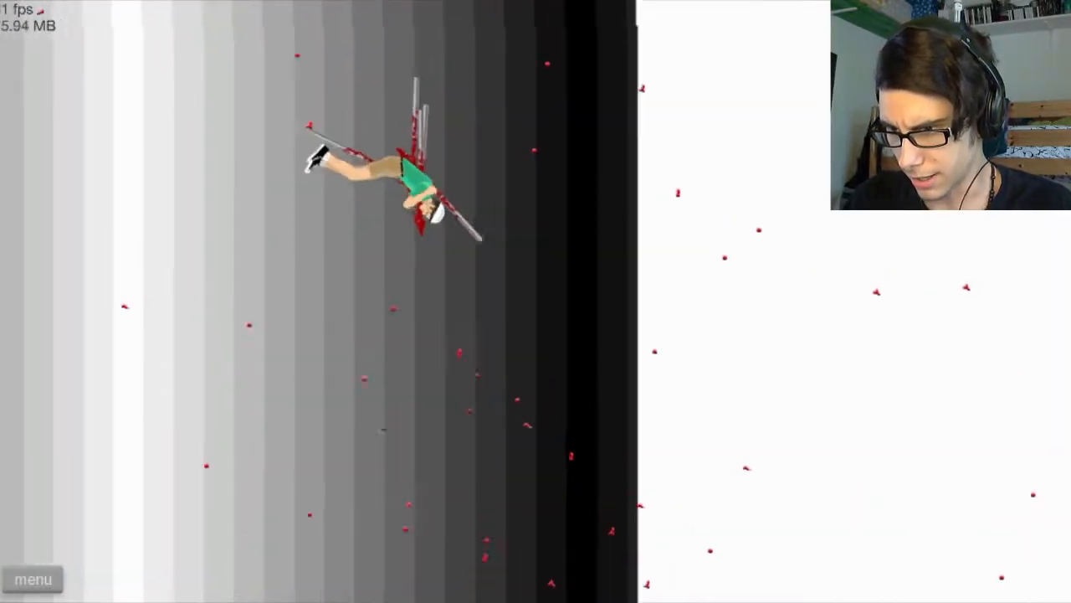
# Finish Hard matrix in 5.60 s, exit, and win BOTTLE RUN(PRO) in 8.80 s.
pyautogui.click(34, 578)
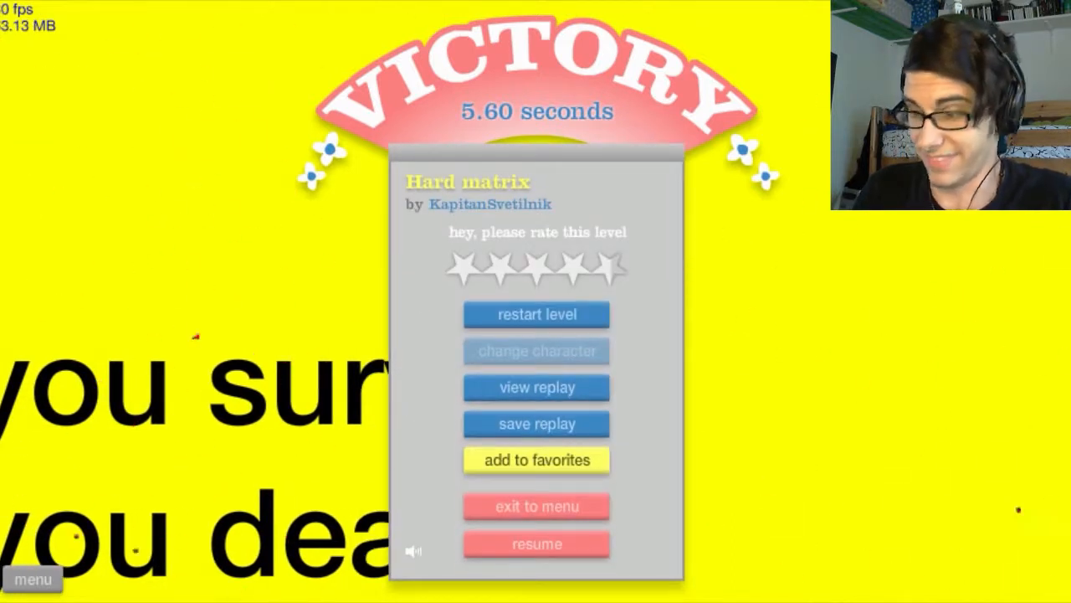
pyautogui.click(537, 314)
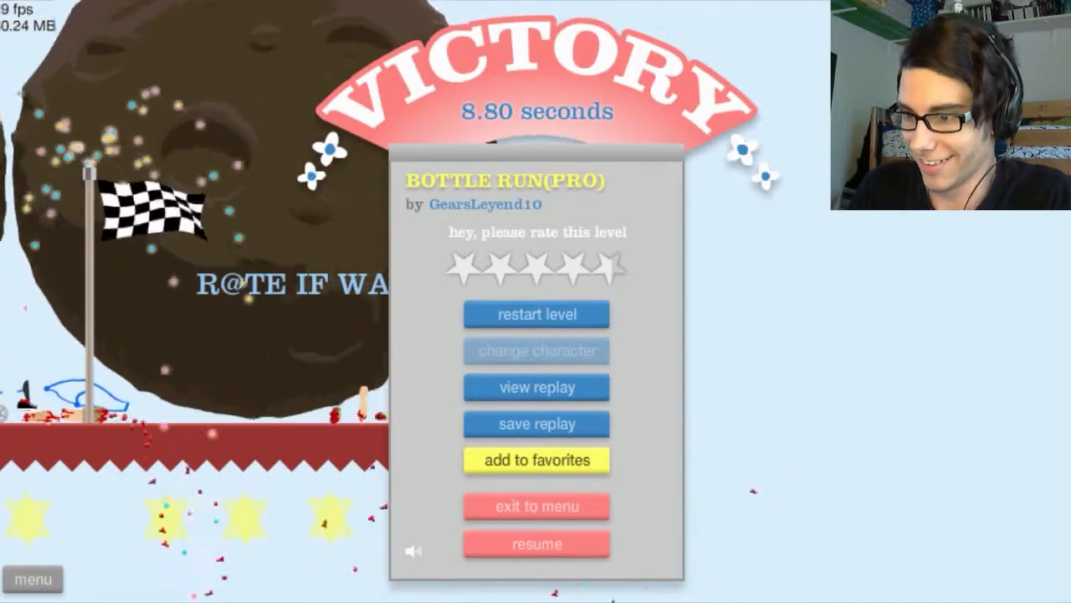
# Exit BOTTLE RUN(PRO), ride Meat Factory 4's segway to the meat truck, and return to the list.
pyautogui.click(536, 314)
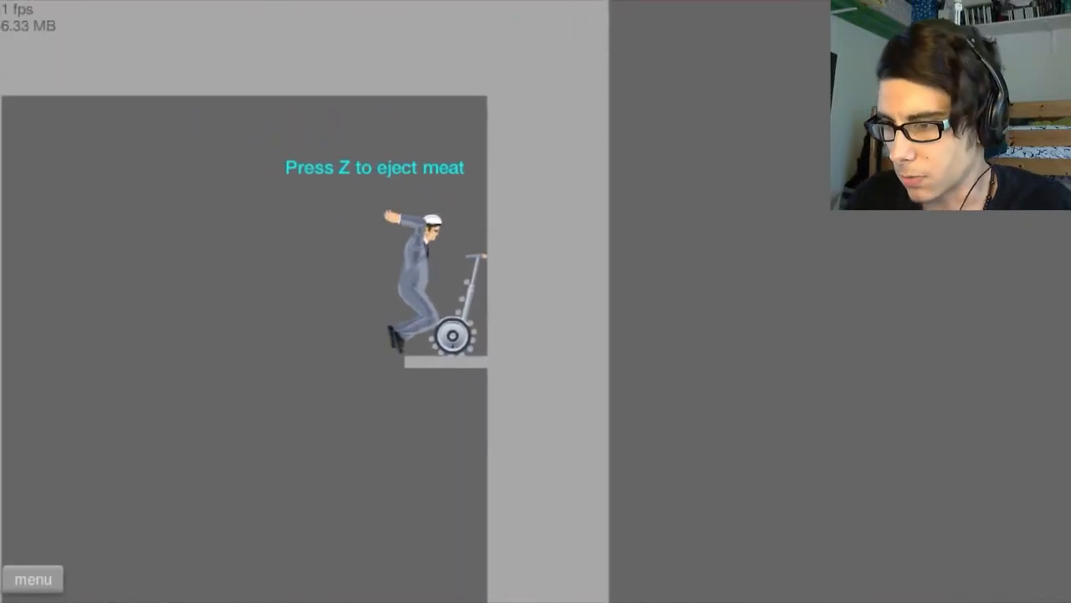
pyautogui.press('z')
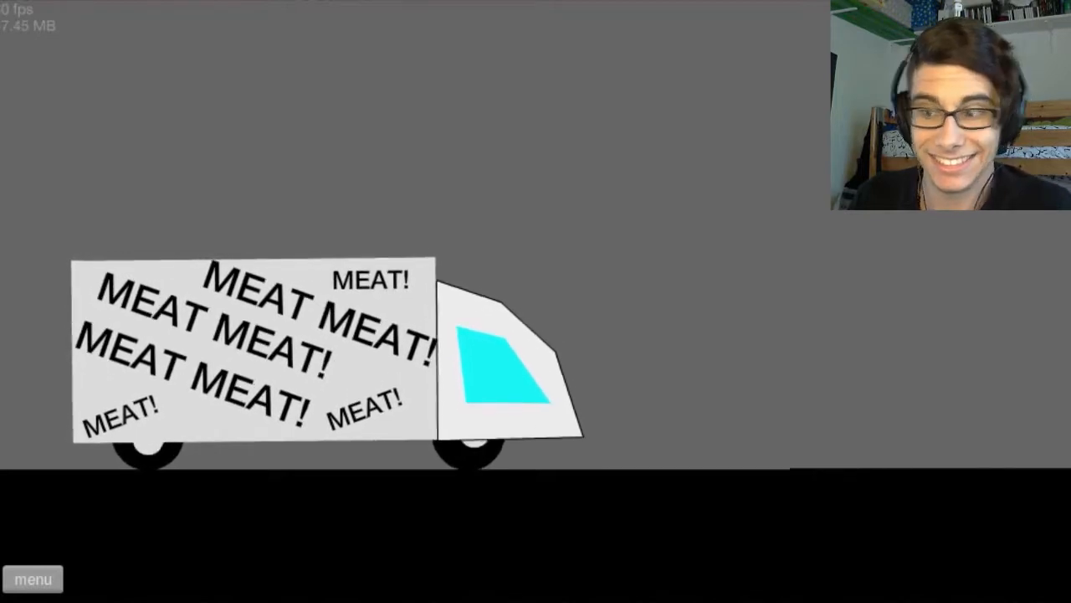
pyautogui.click(34, 577)
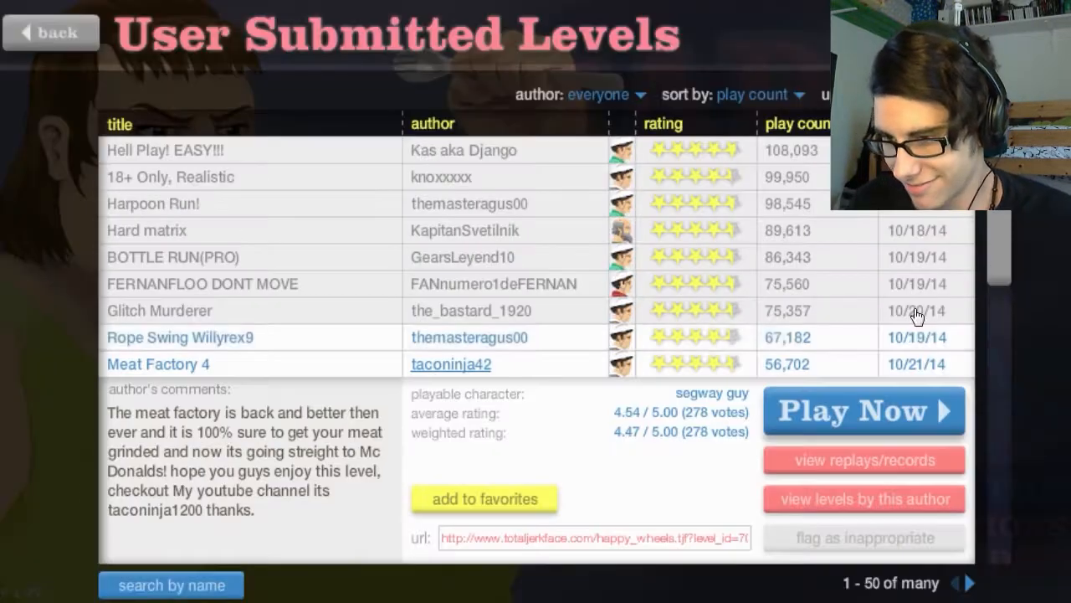
# Scroll the user-submitted list, pick jackepiceye2's 'save yourself', and start playing it.
pyautogui.scroll(-3)
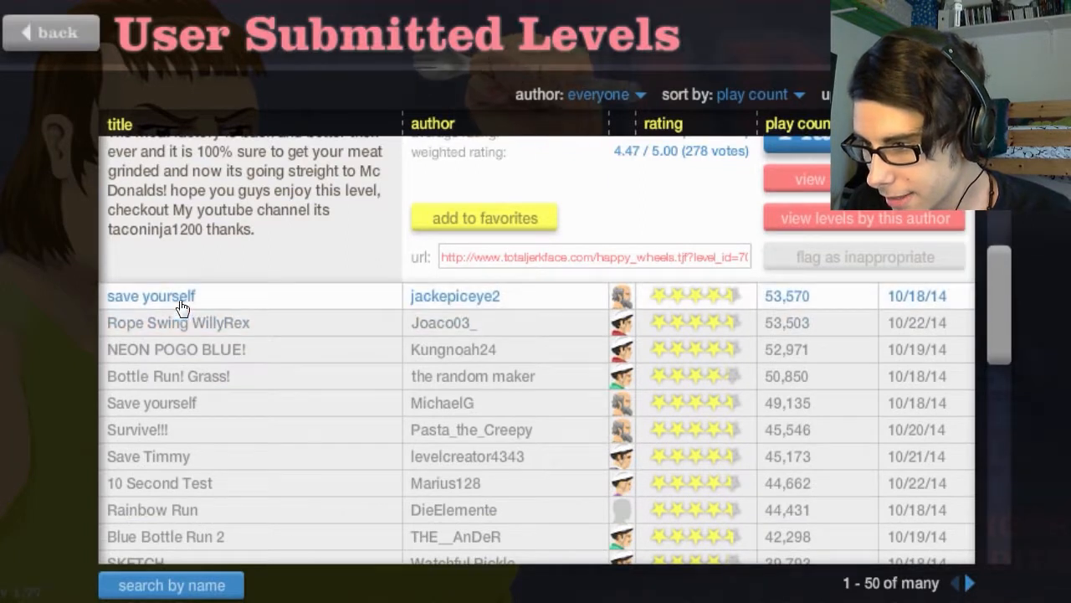
pyautogui.click(807, 178)
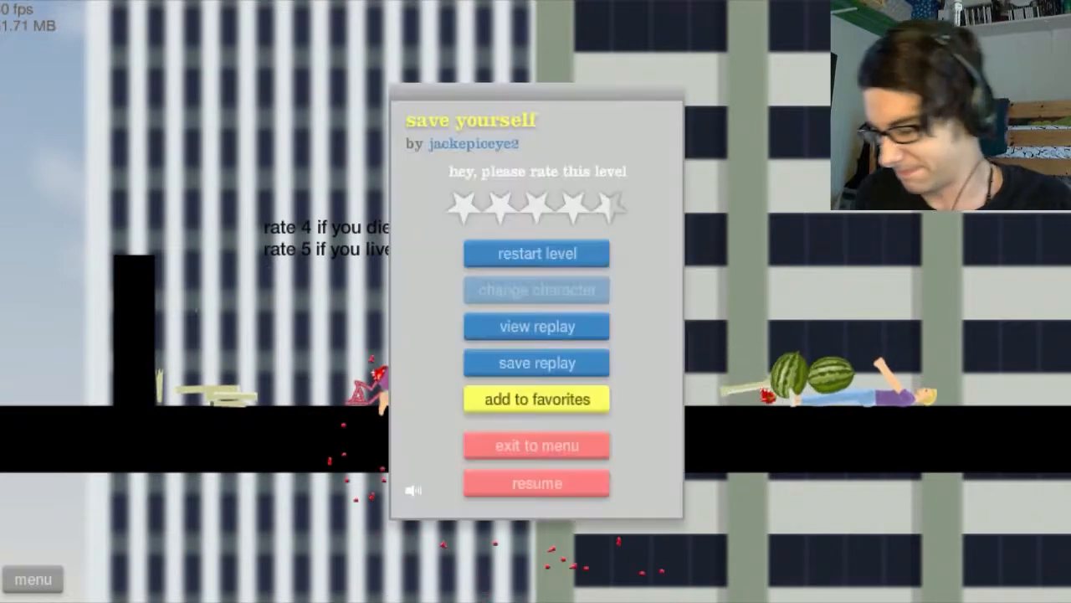
pyautogui.click(537, 483)
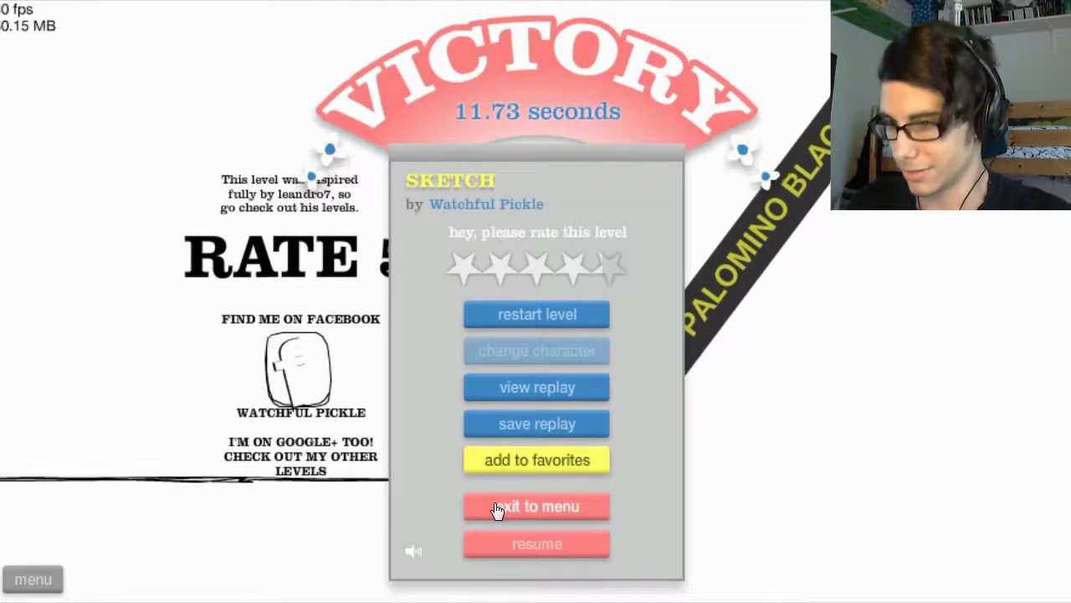
# Exit SKETCH and play themasteragus00's Spike fall! to a 9.57 s victory.
pyautogui.click(536, 505)
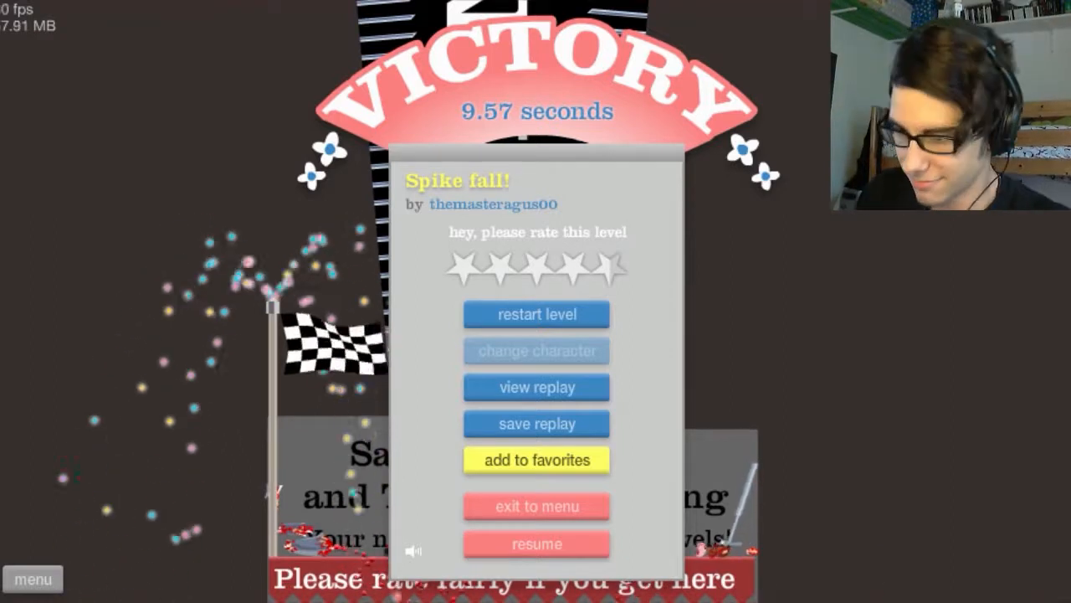
# Exit Spike fall!, win Xwildtimes's jacksepticeye run in 5.13 s, then start a pogo-stick run.
pyautogui.click(537, 505)
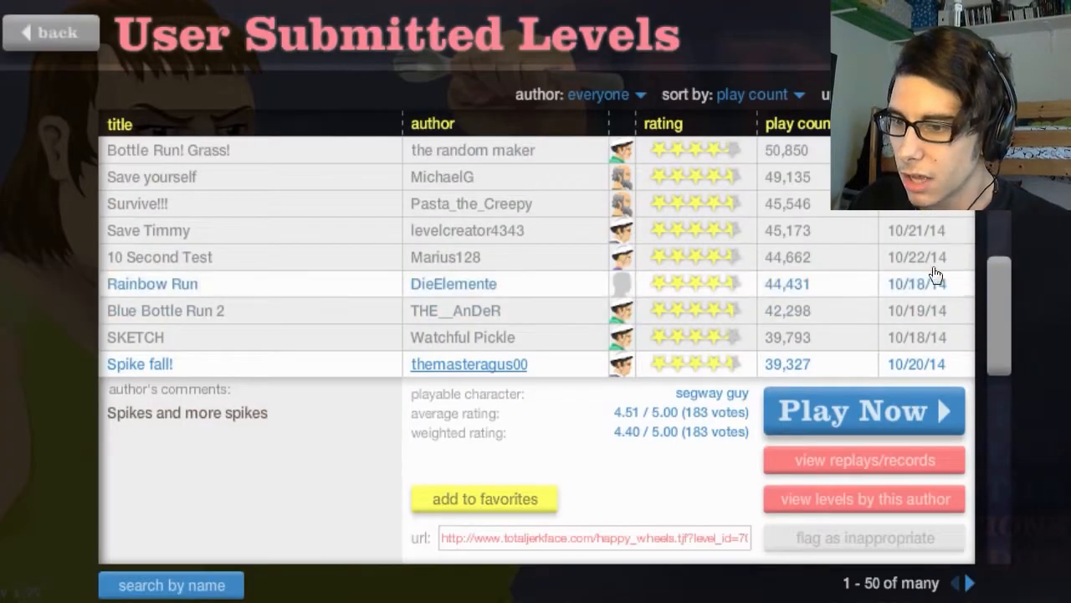
pyautogui.scroll(-3)
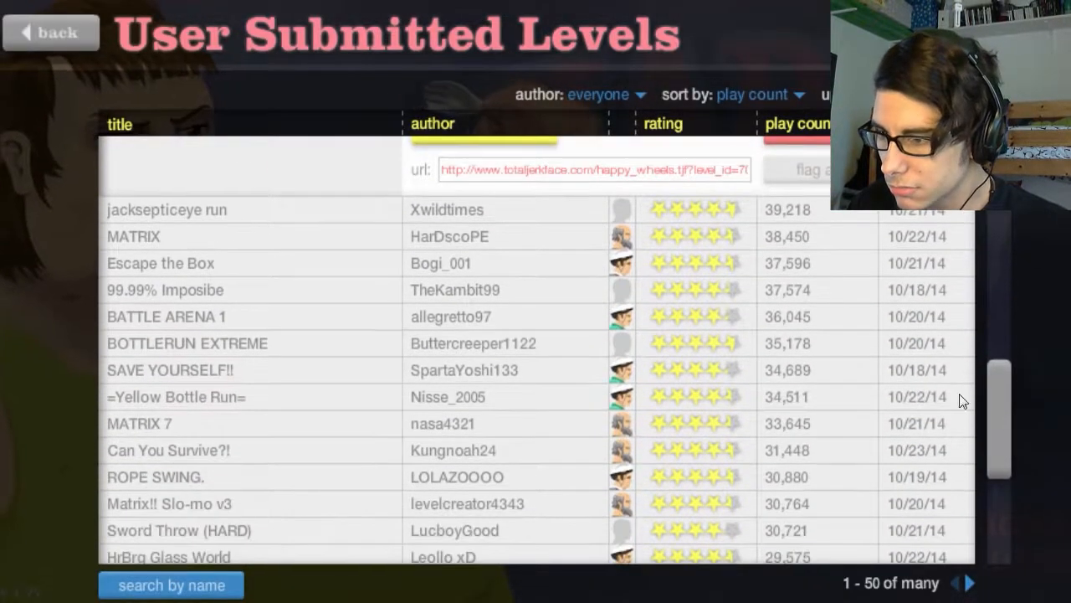
pyautogui.click(167, 209)
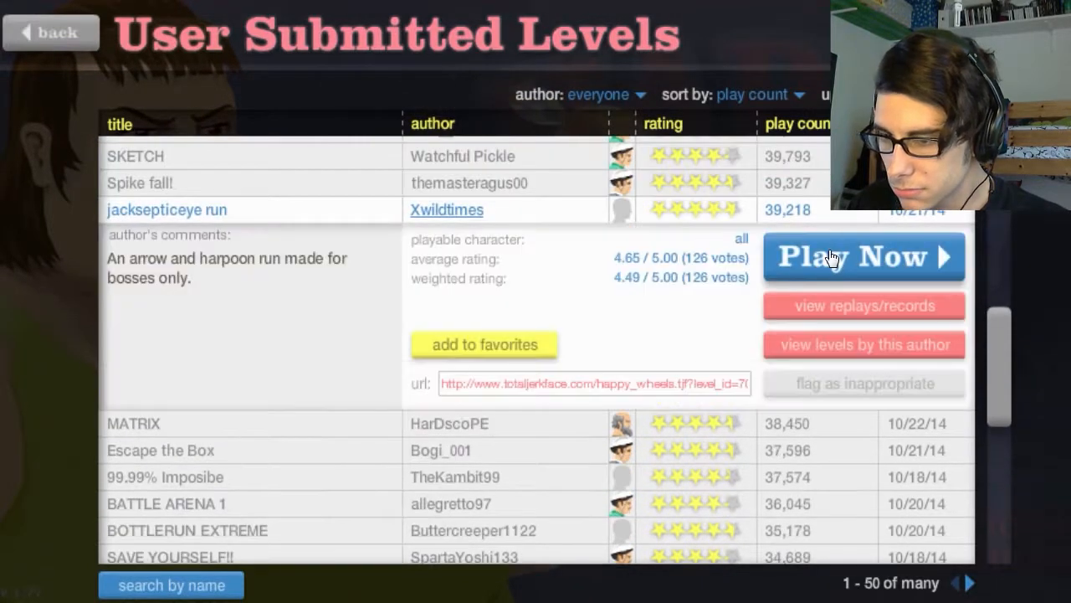
pyautogui.click(862, 257)
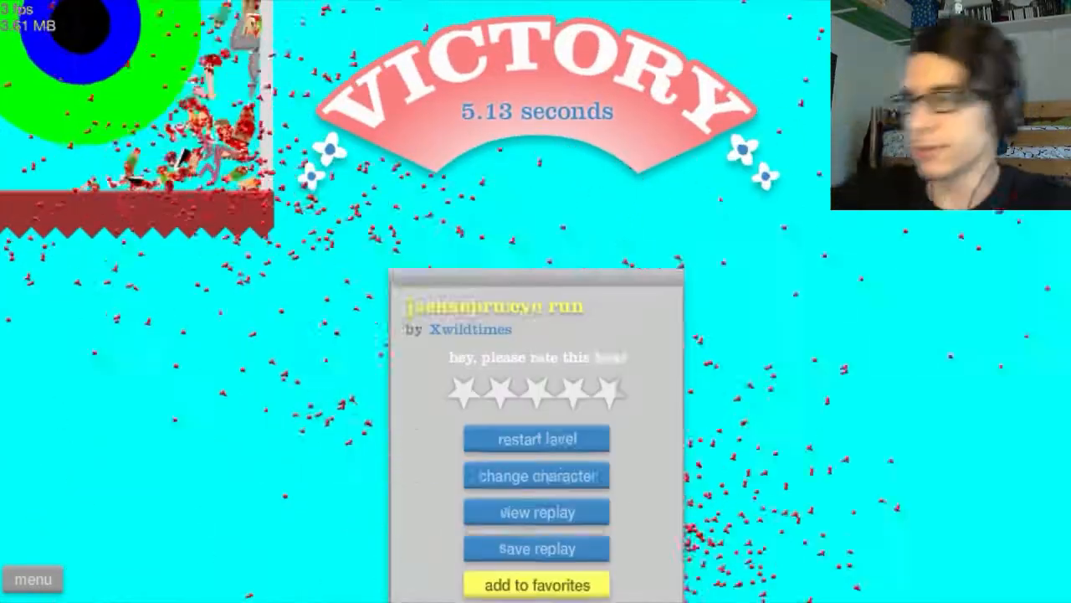
pyautogui.click(536, 438)
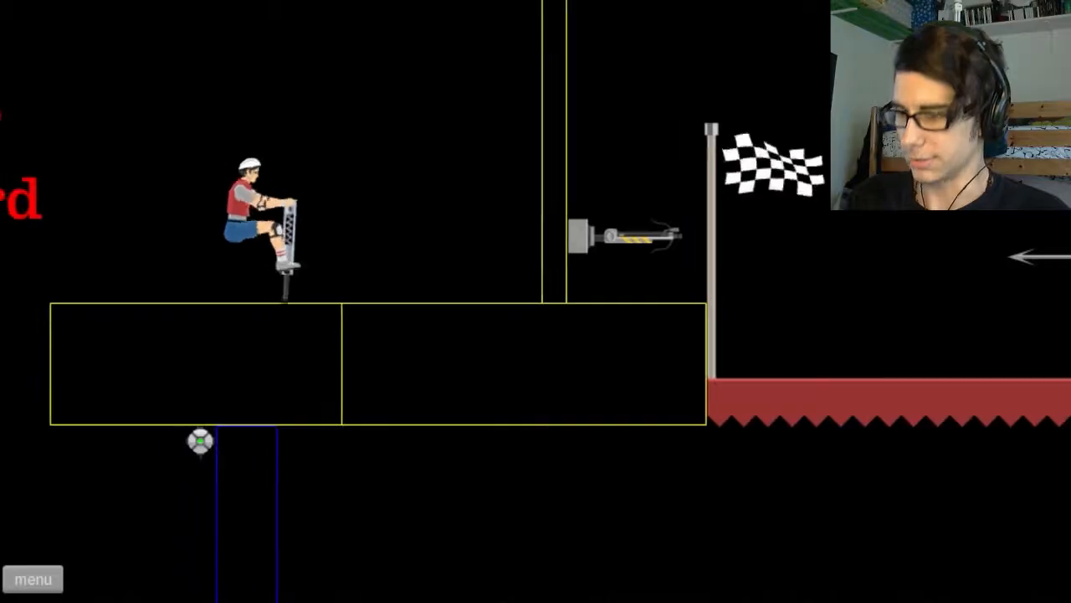